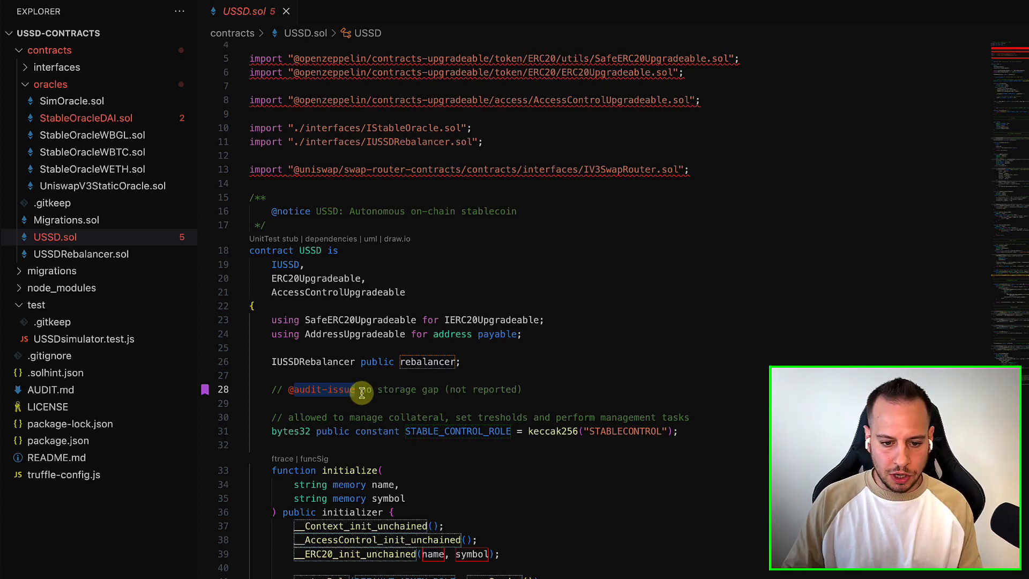
mouse_move(377, 394)
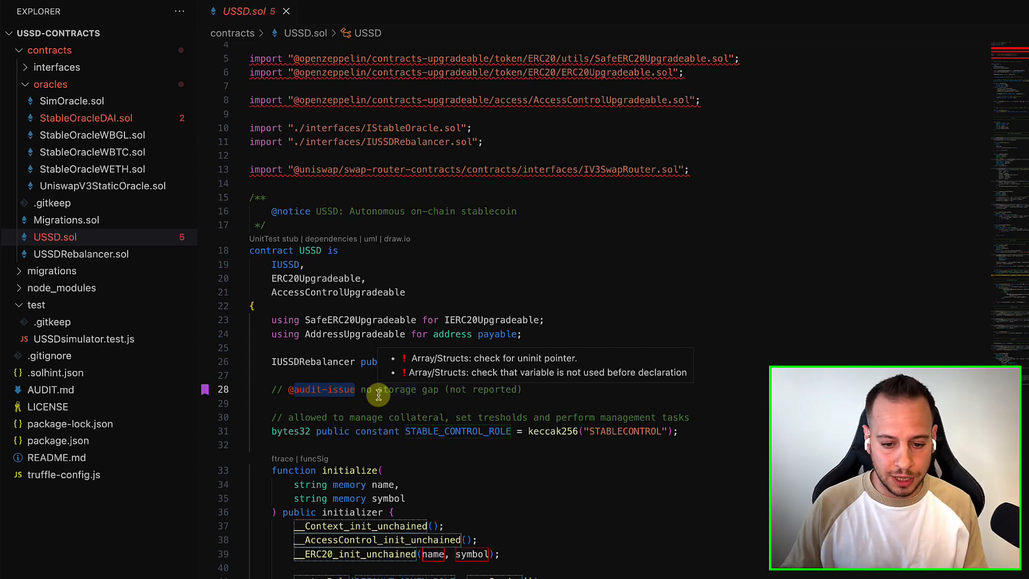
- Review the USSD.sol contract code, moving through its sections around the collateral declarations
scroll("up", 3)
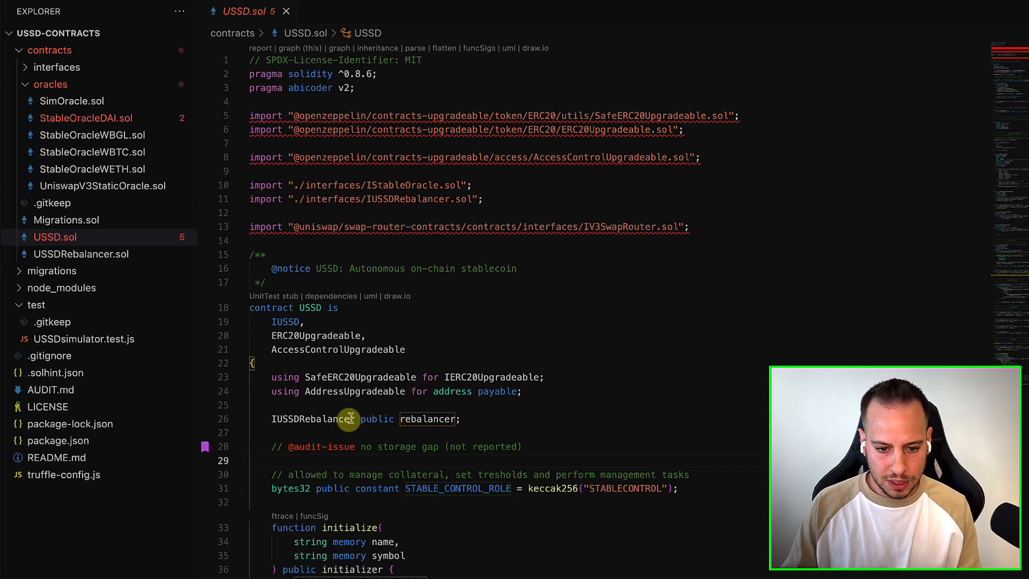
scroll("down", 3)
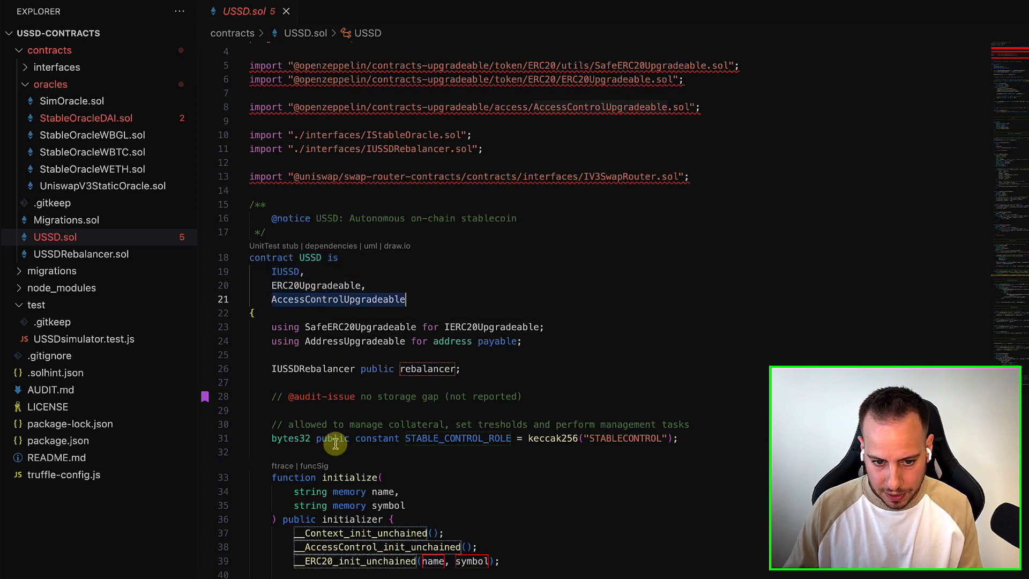
scroll("down", 3)
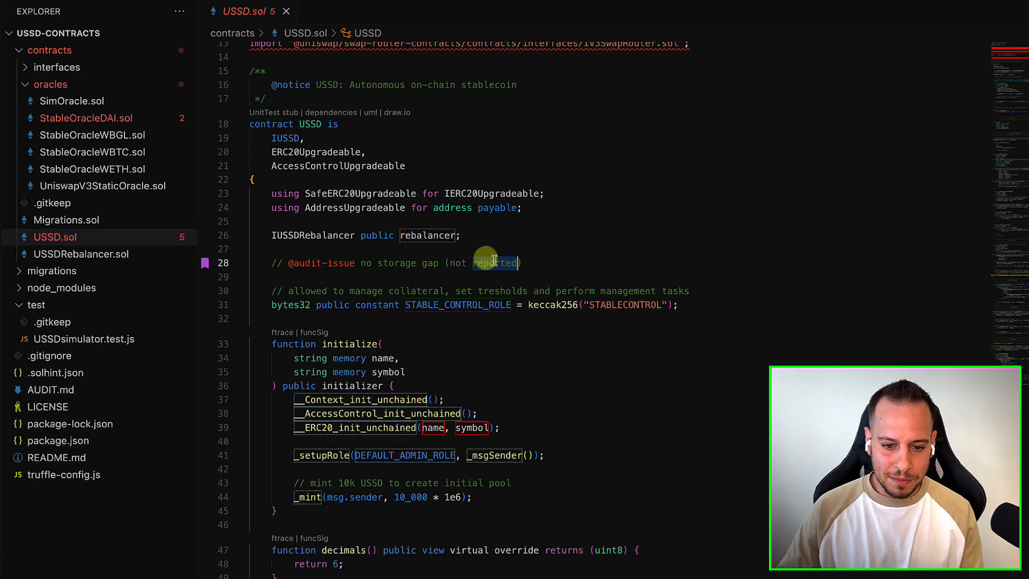
mouse_move(494, 207)
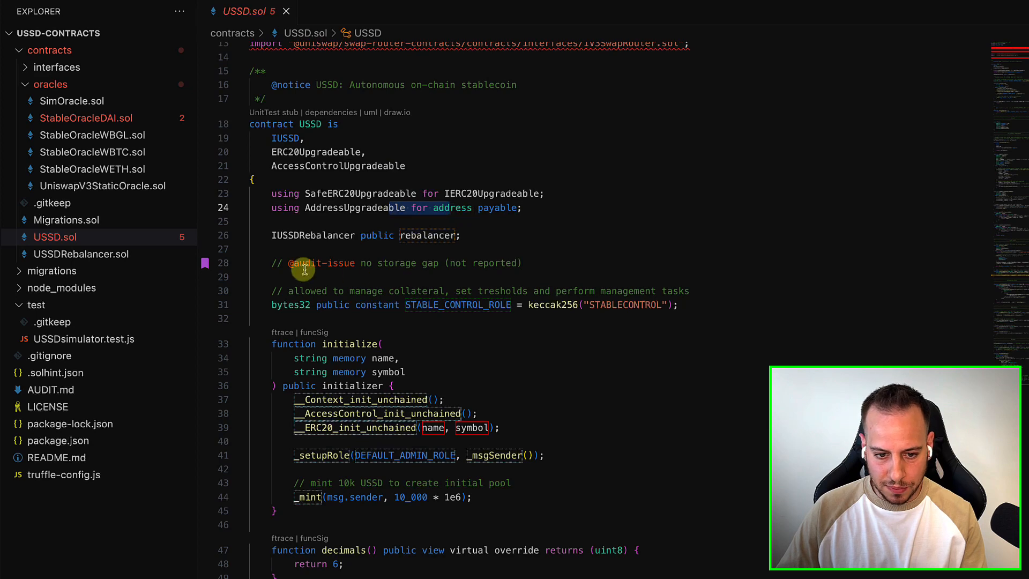
scroll("down", 3)
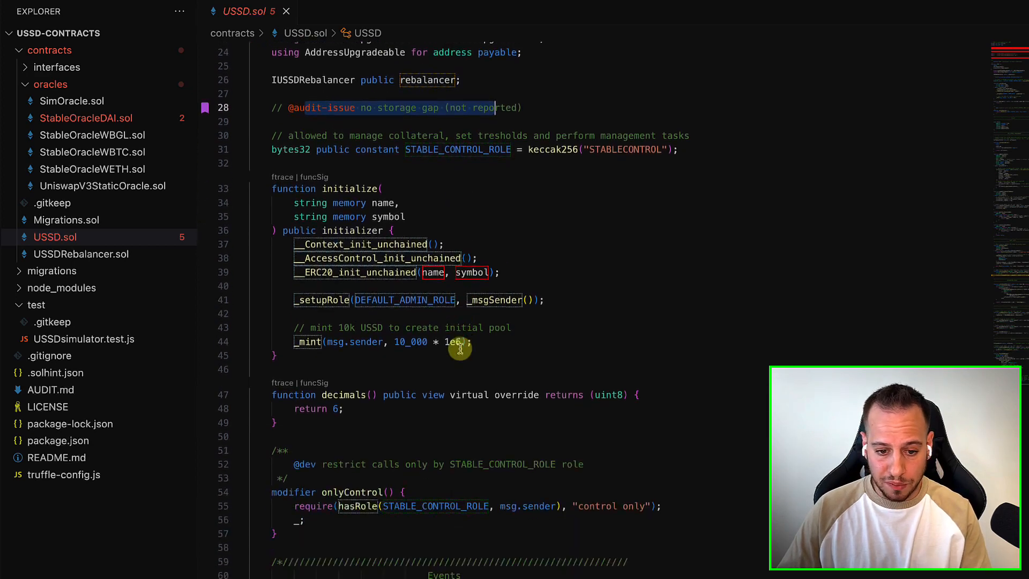
scroll("up", 3)
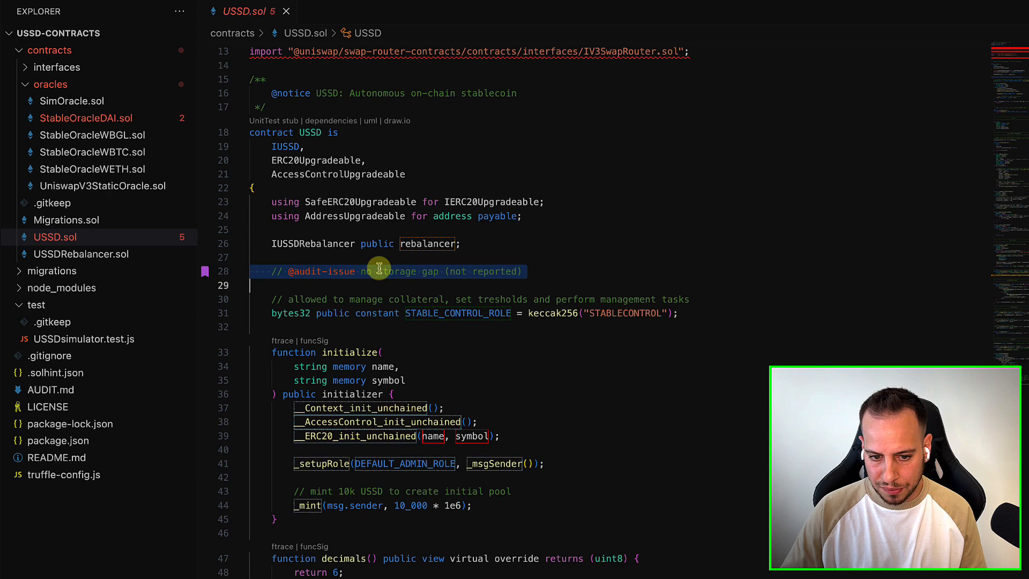
left_click(370, 272)
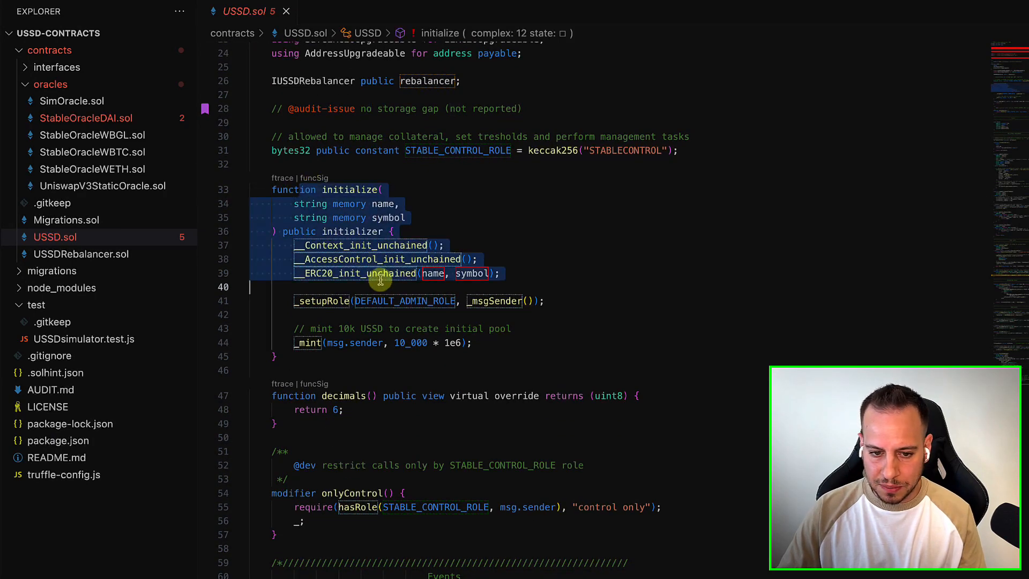
mouse_move(387, 213)
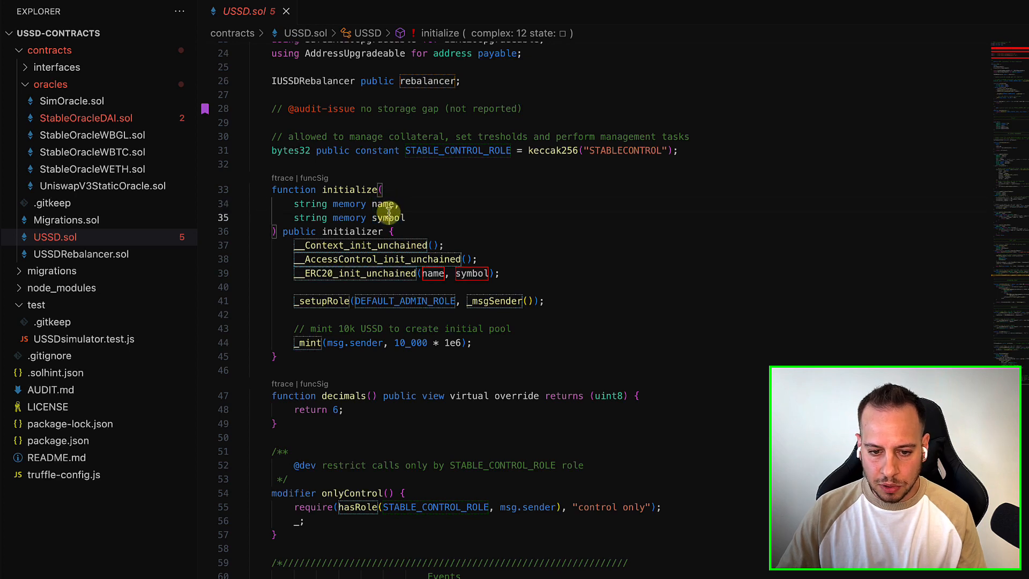
left_click(315, 245)
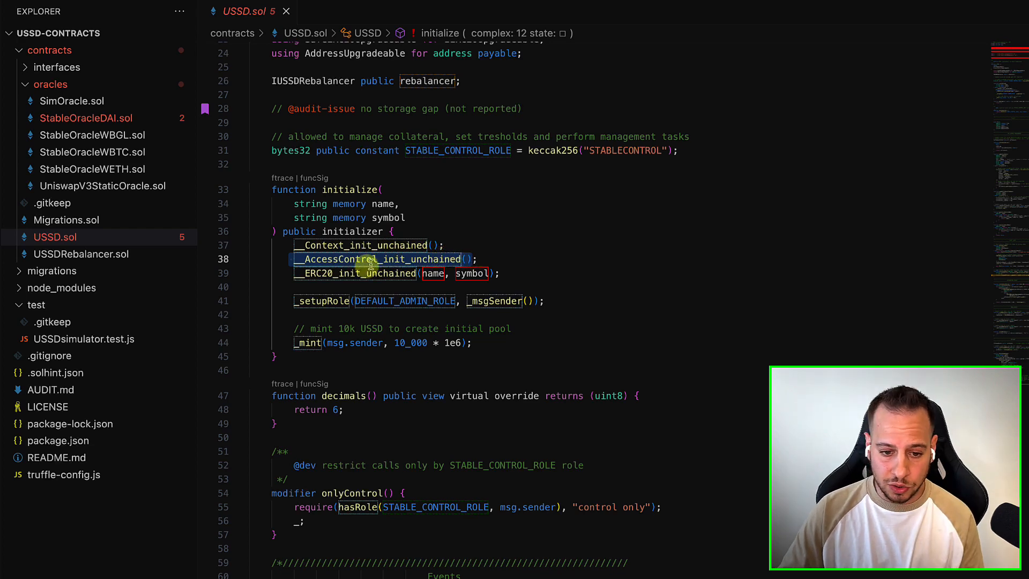
scroll("up", 3)
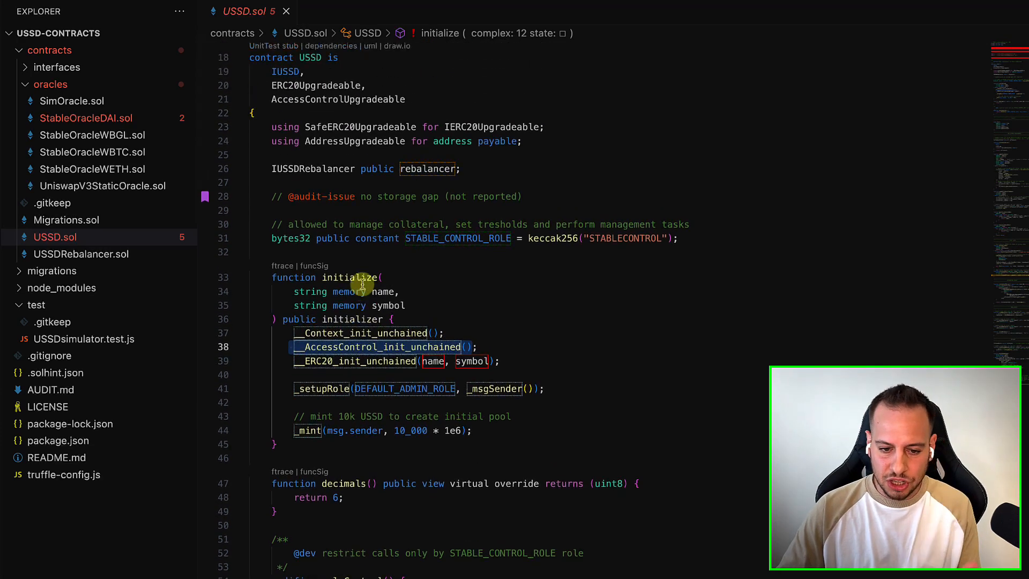
scroll("up", 3)
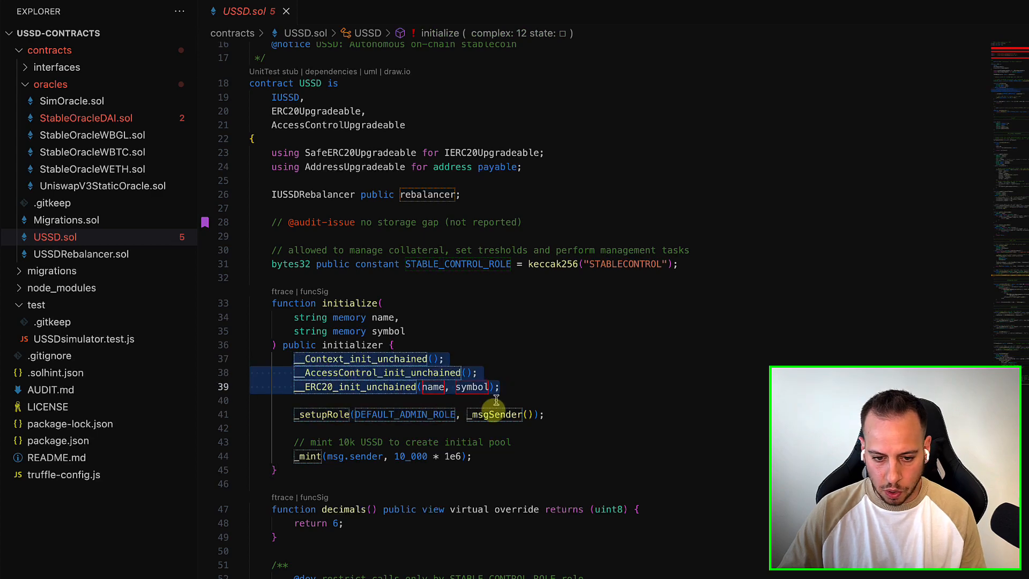
scroll("down", 3)
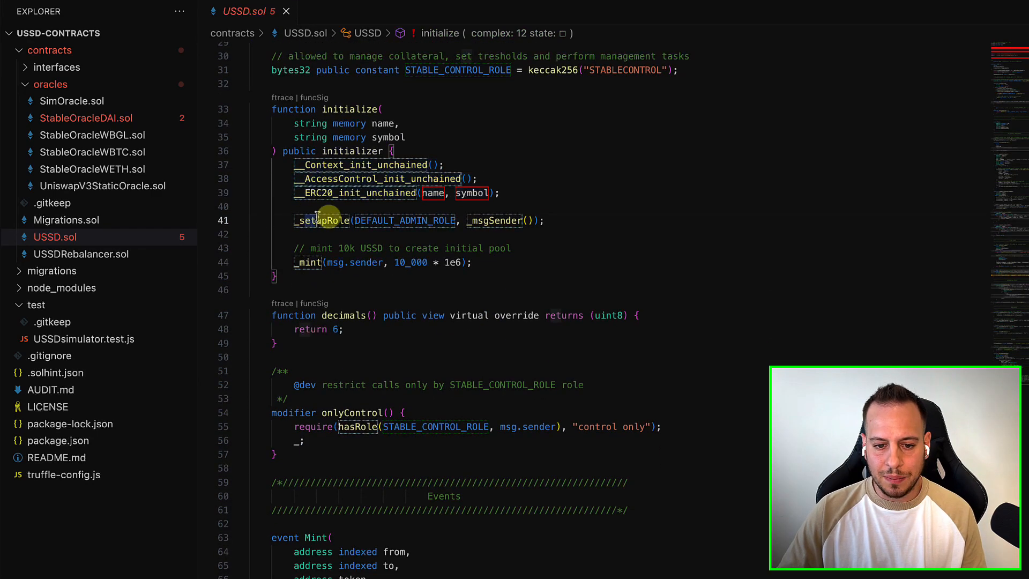
mouse_move(383, 221)
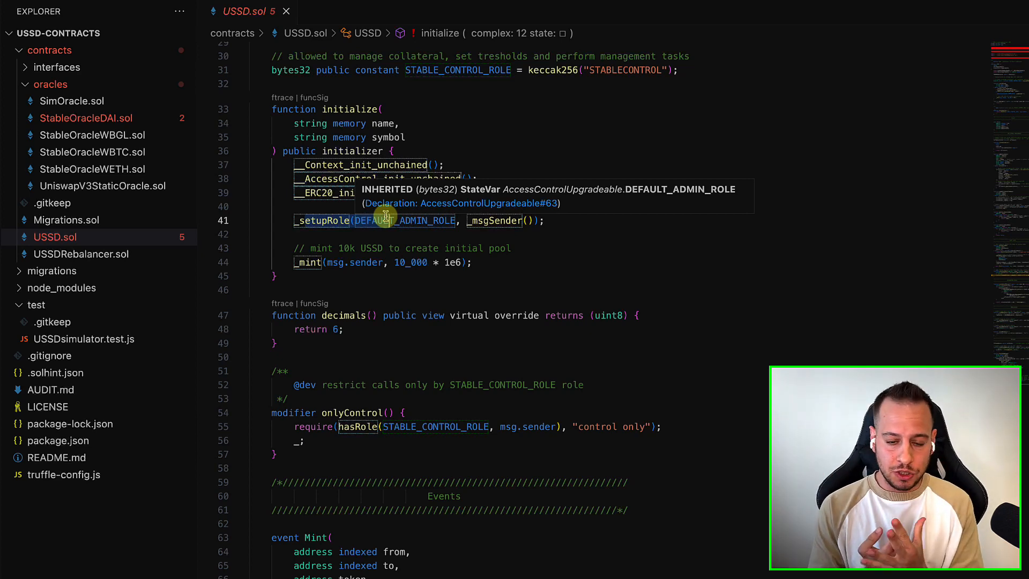
mouse_move(356, 276)
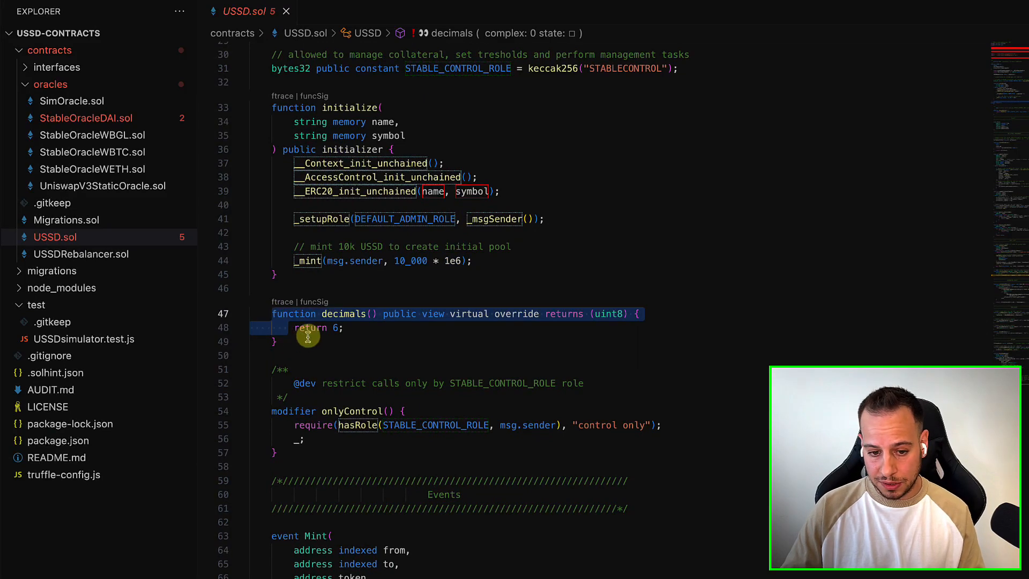
- From line 77 of USSD.sol, jump to CollateralInfo's struct definition in IUSSDRebalancer.sol
left_click(407, 260)
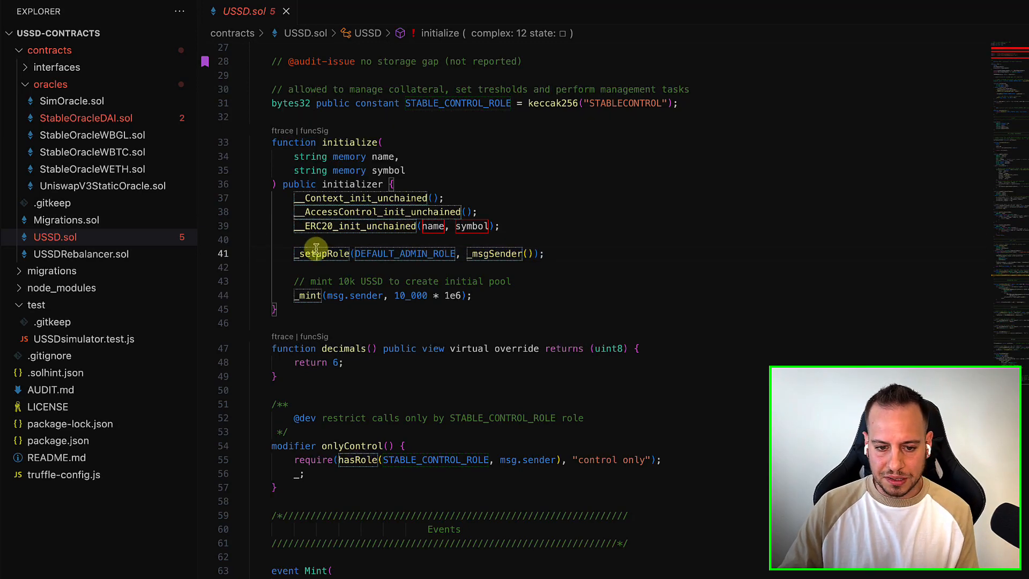
scroll("down", 3)
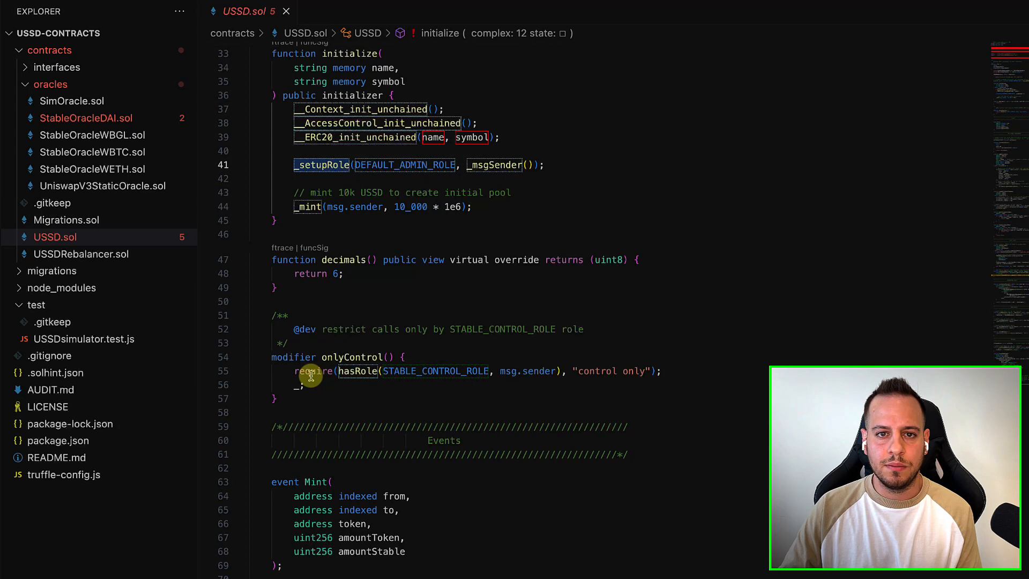
mouse_move(286, 280)
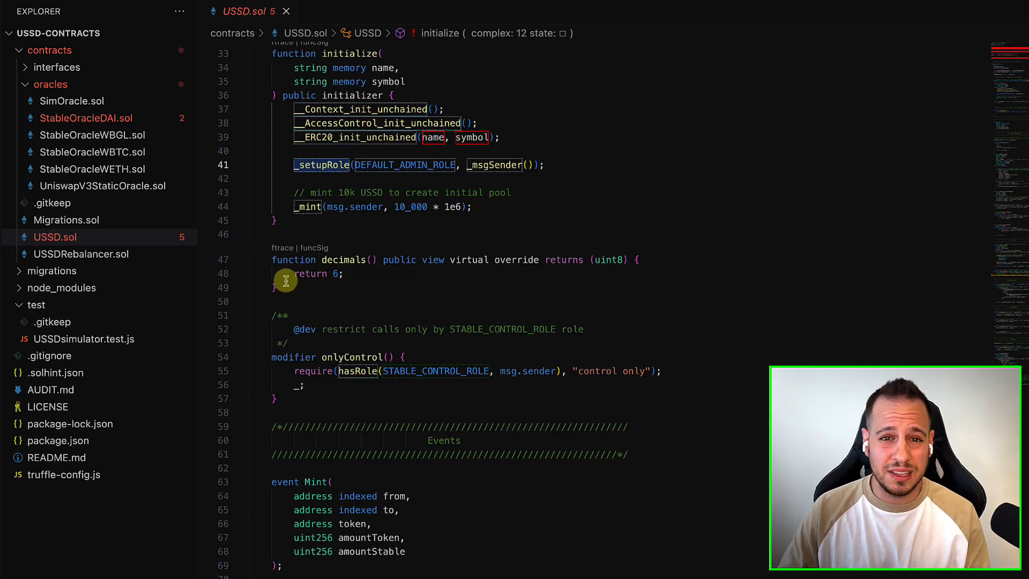
scroll("down", 3)
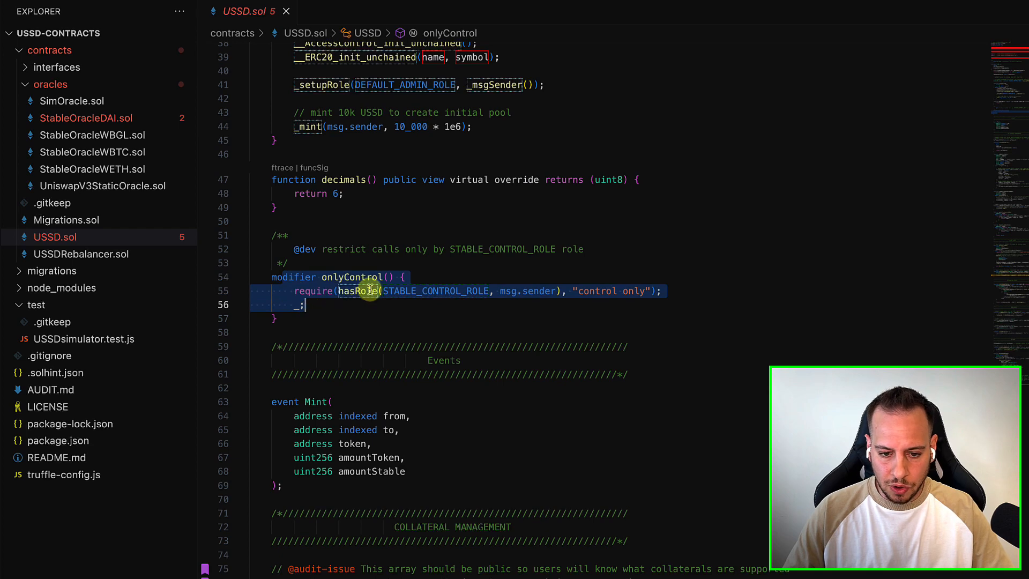
scroll("up", 3)
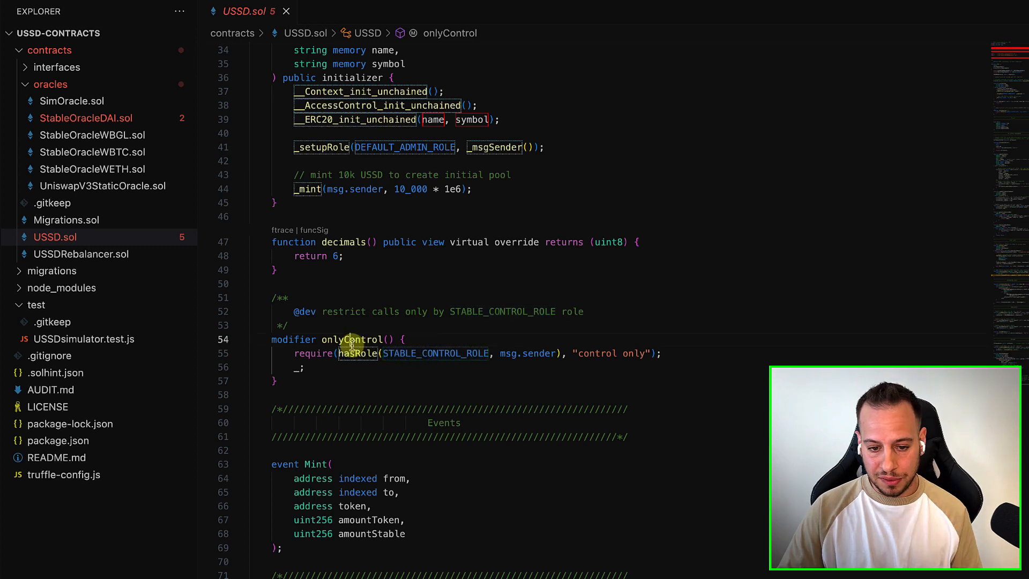
mouse_move(358, 353)
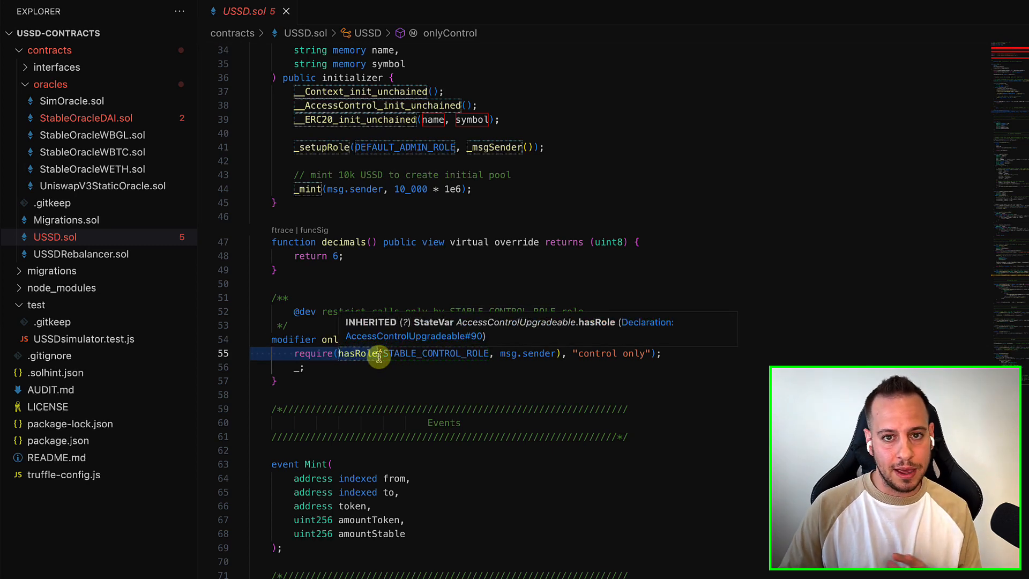
mouse_move(411, 216)
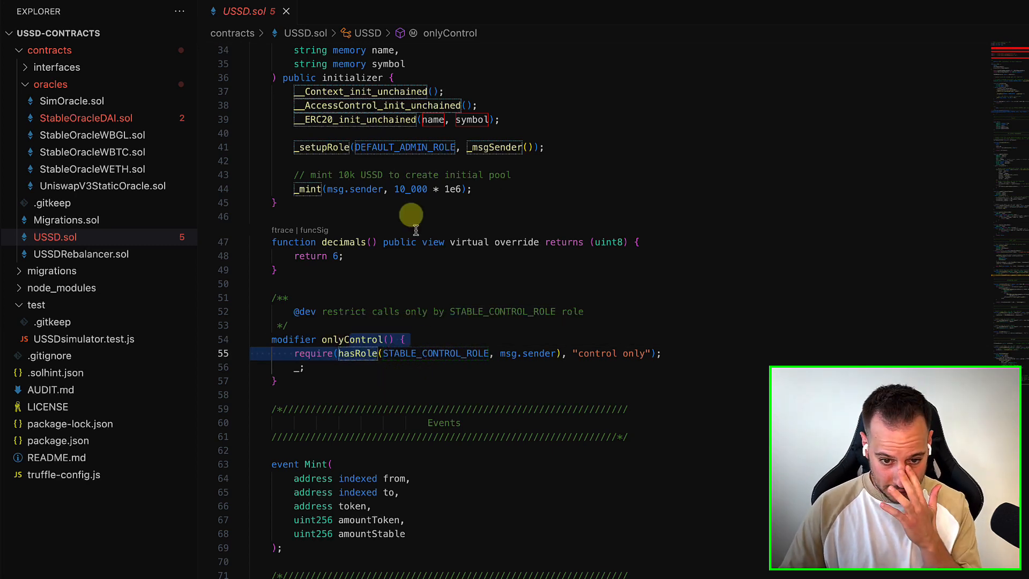
left_click(404, 147)
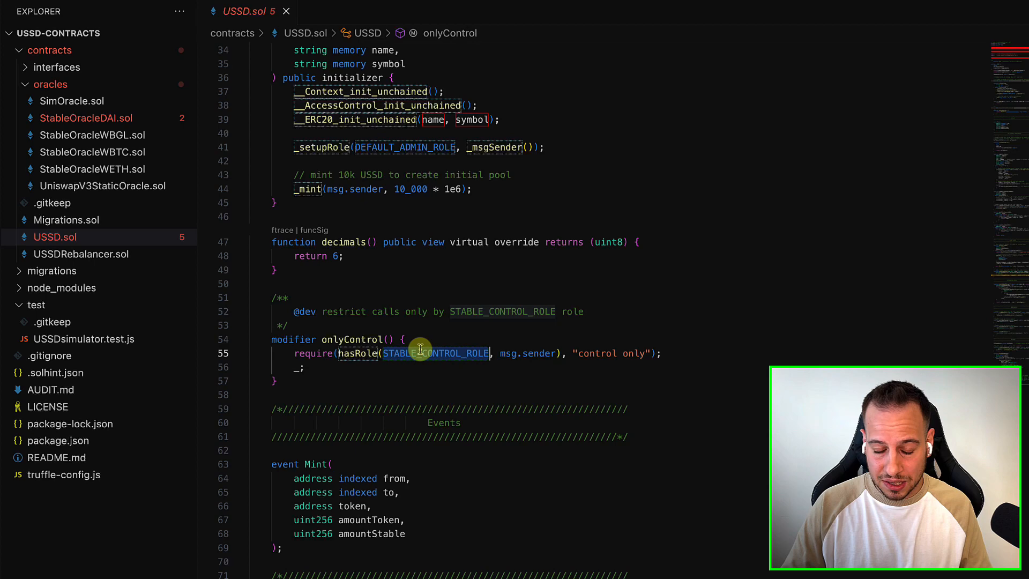
scroll("down", 3)
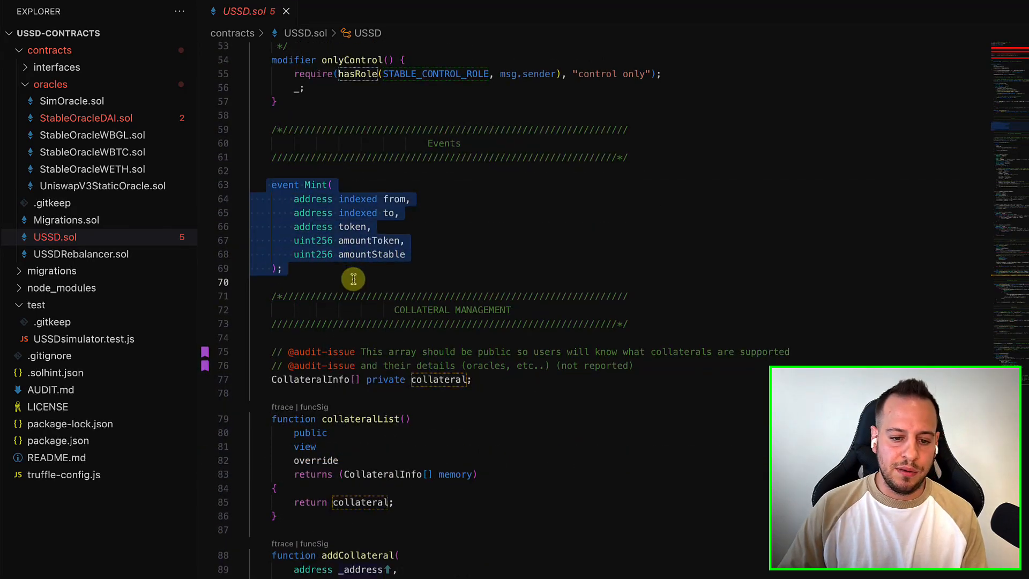
scroll("down", 3)
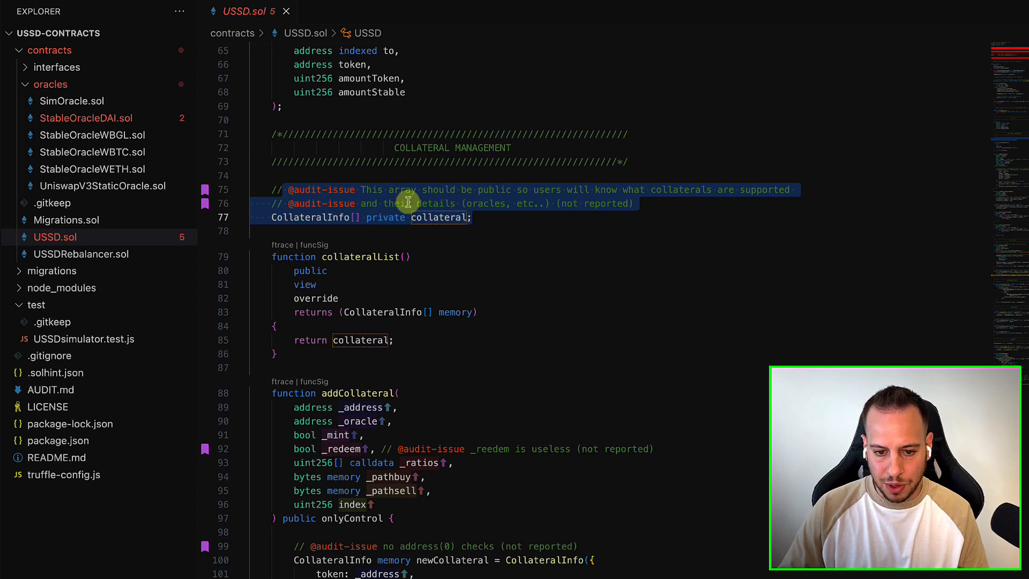
left_click(410, 217)
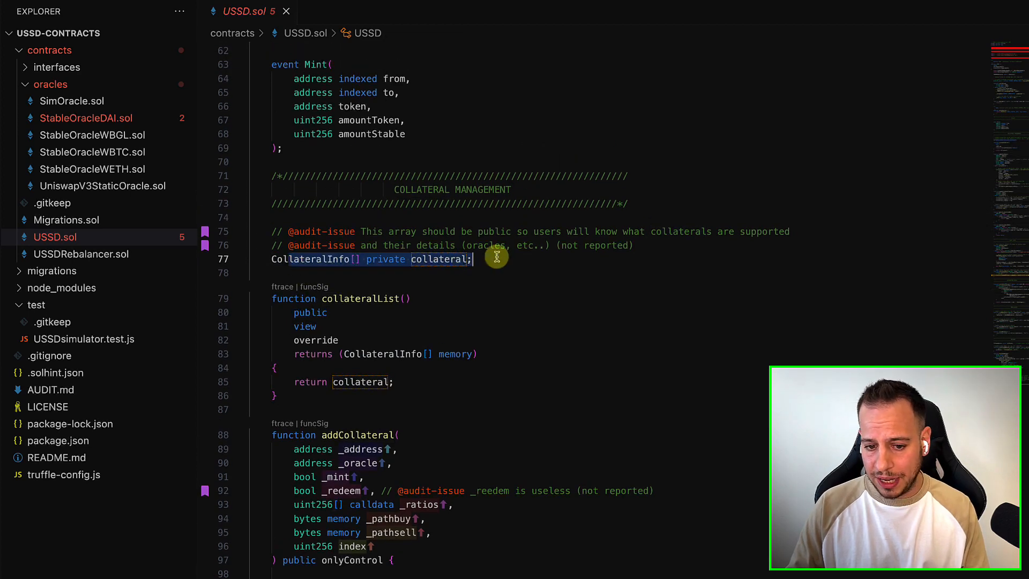
left_click(315, 259)
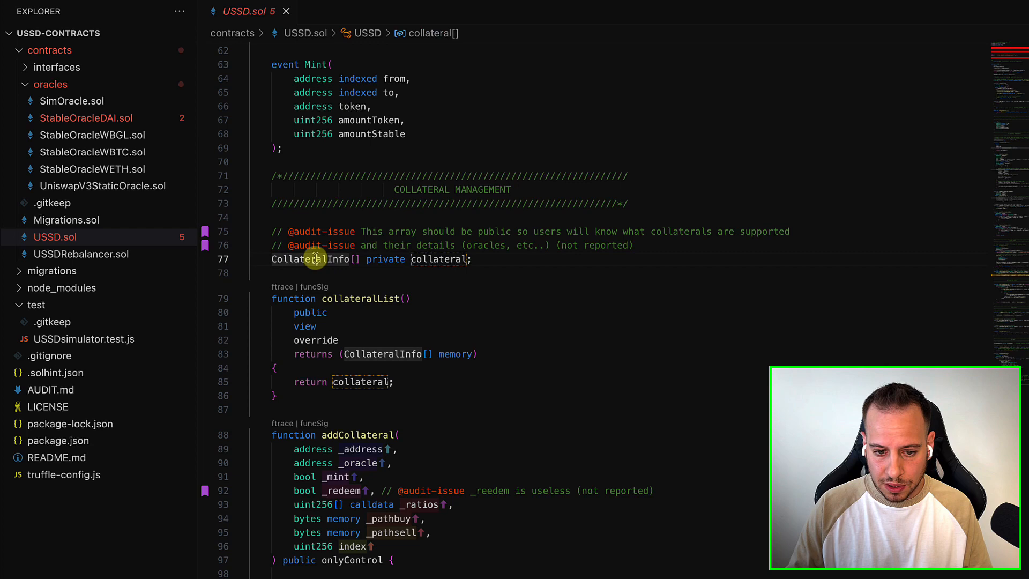
scroll("up", 3)
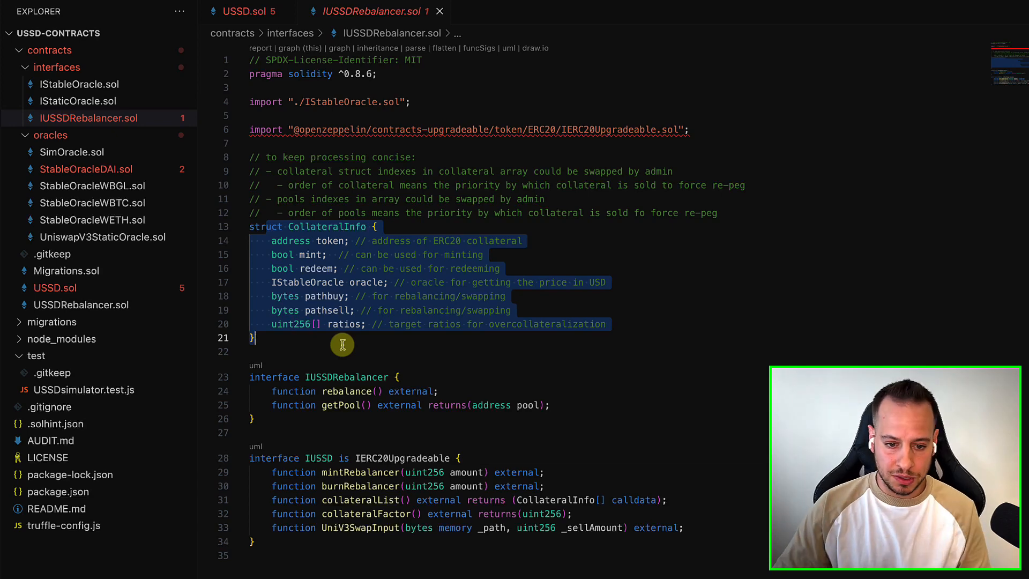
left_click(262, 213)
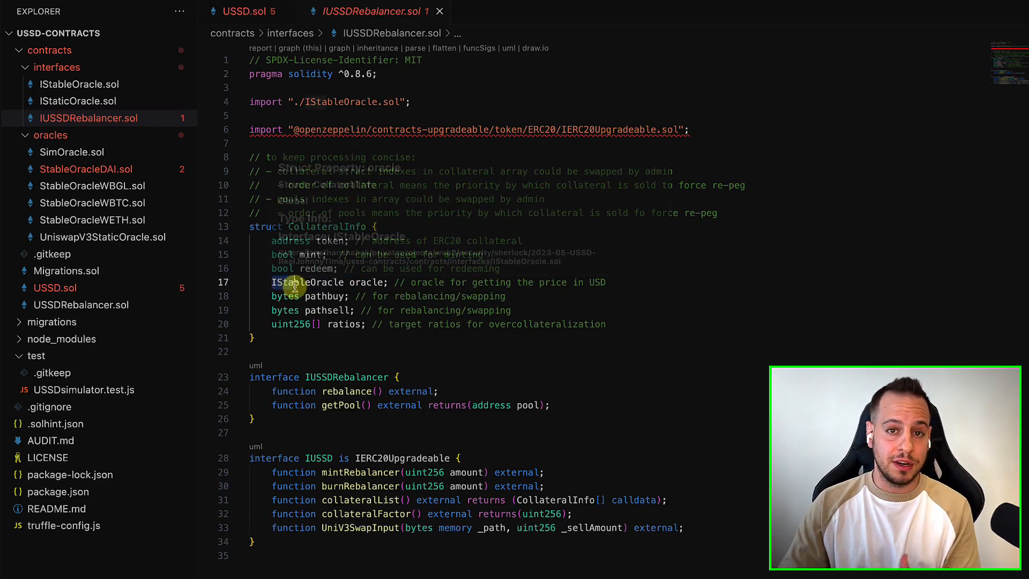
mouse_move(298, 282)
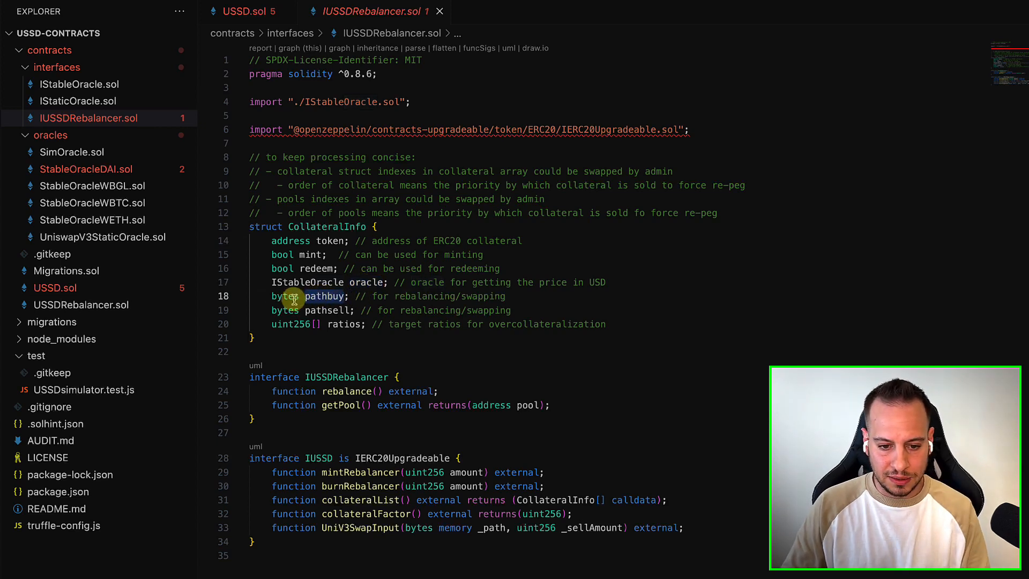
mouse_move(328, 310)
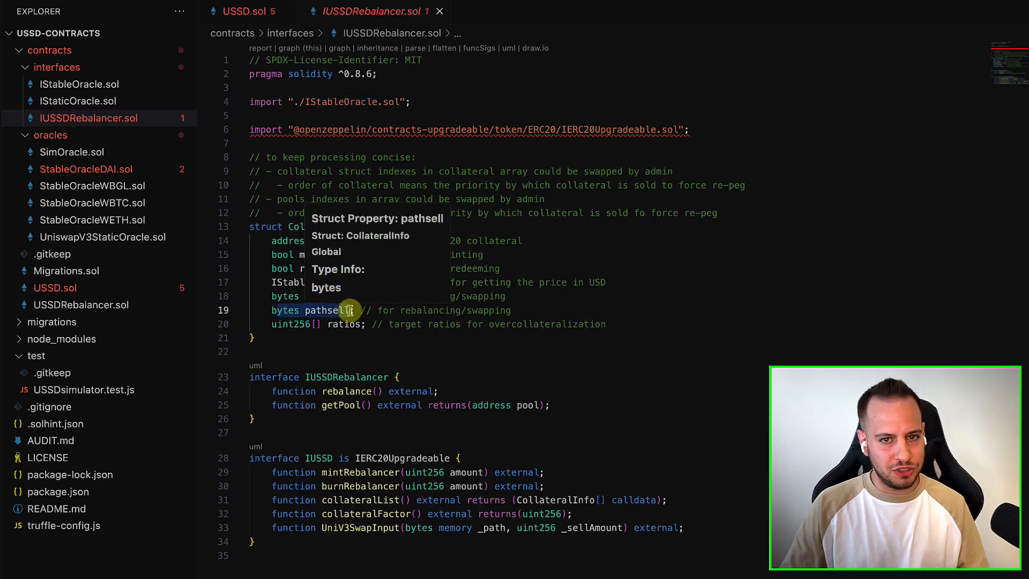
mouse_move(281, 310)
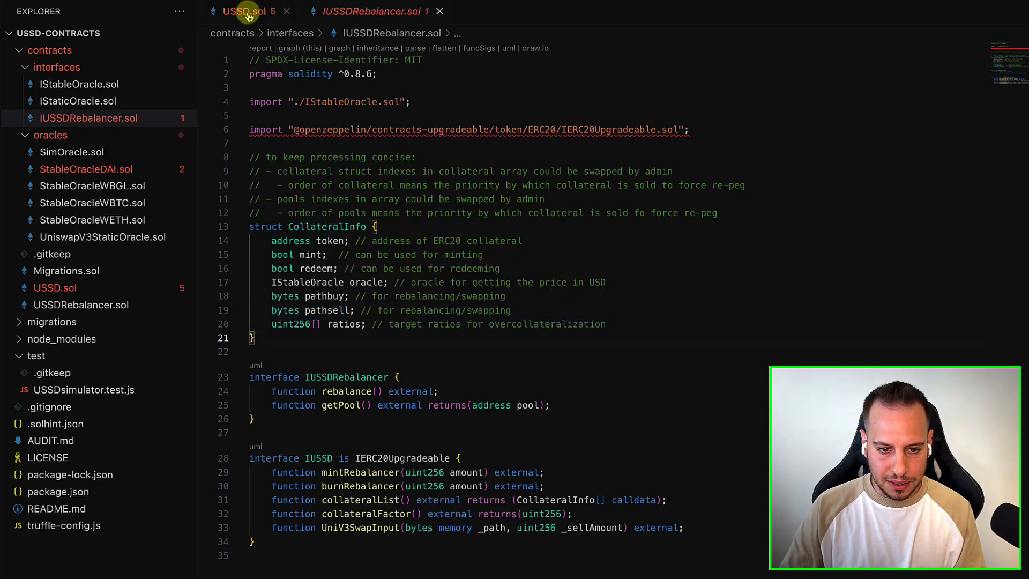
- Back in USSD.sol, highlight the private collateral array's audit note, then move toward addCollateral
left_click(244, 12)
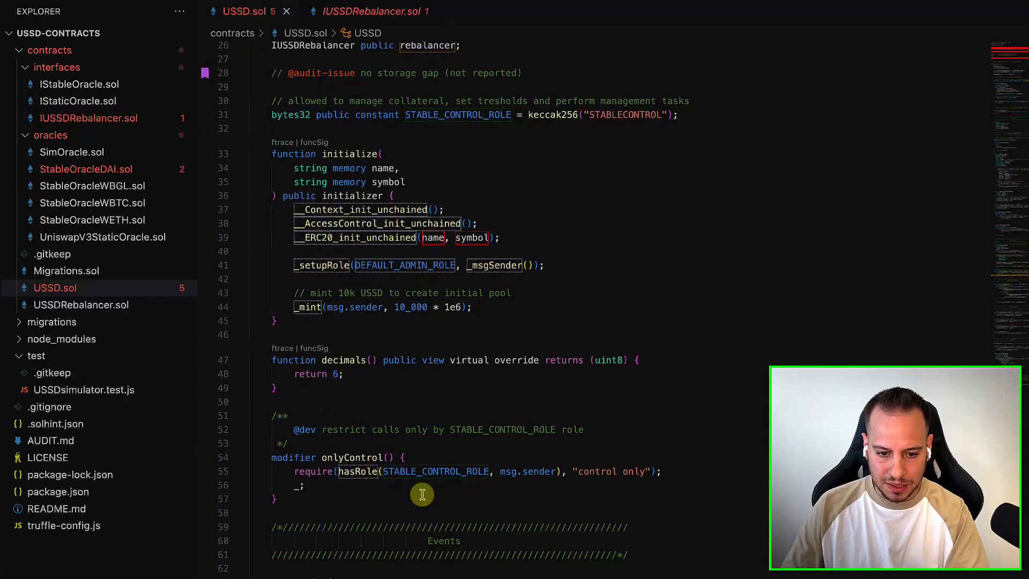
scroll("down", 3)
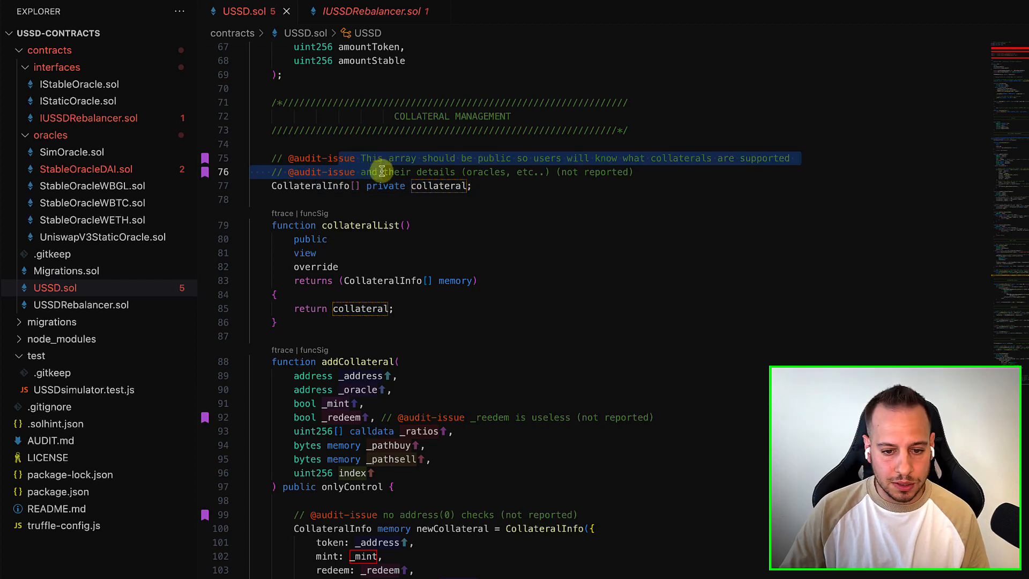
left_click(369, 186)
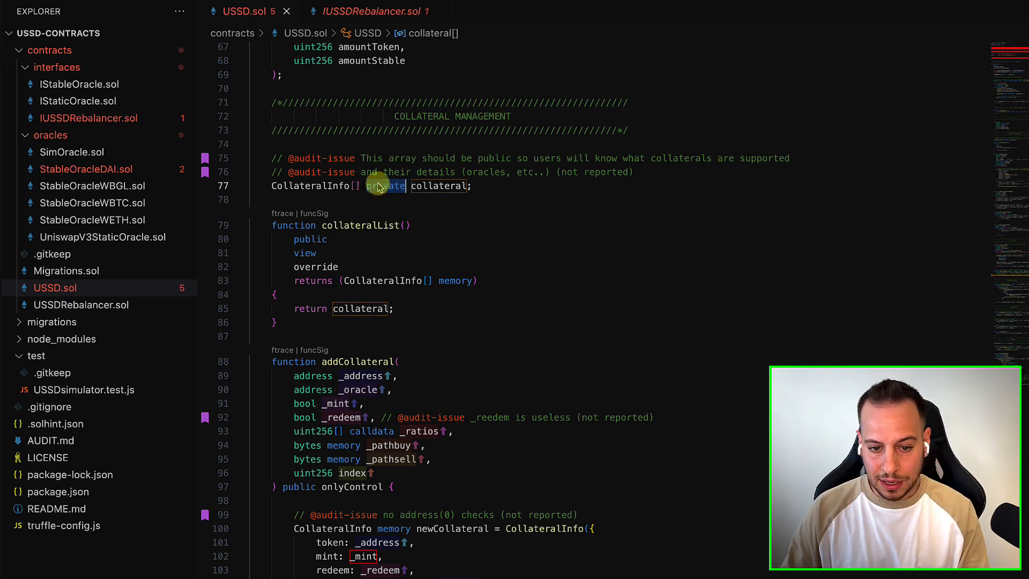
left_click(304, 239)
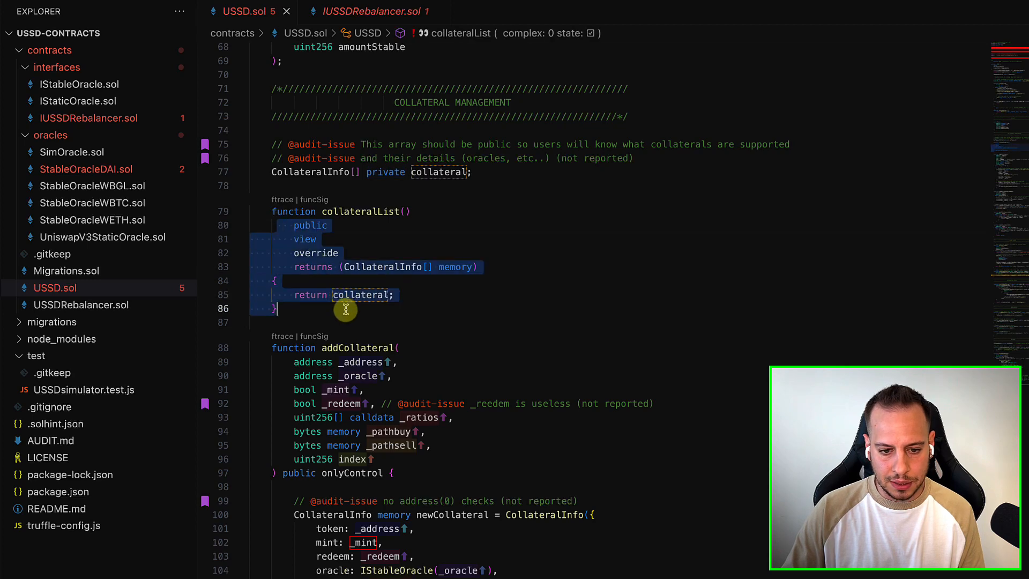
scroll("down", 3)
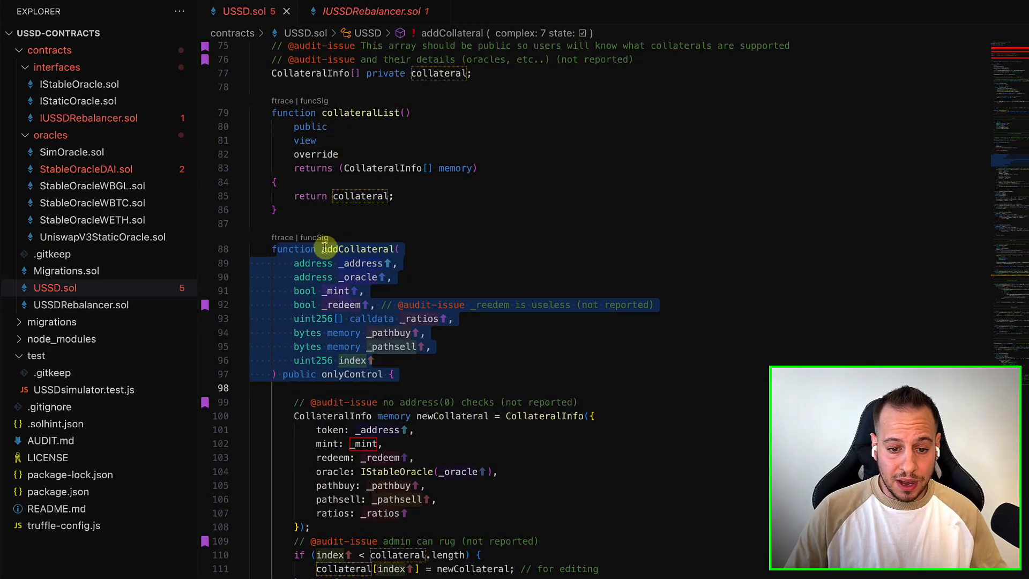
- Deselect the addCollateral signature and show its body, lines 99–114, with the audit notes
left_click(334, 374)
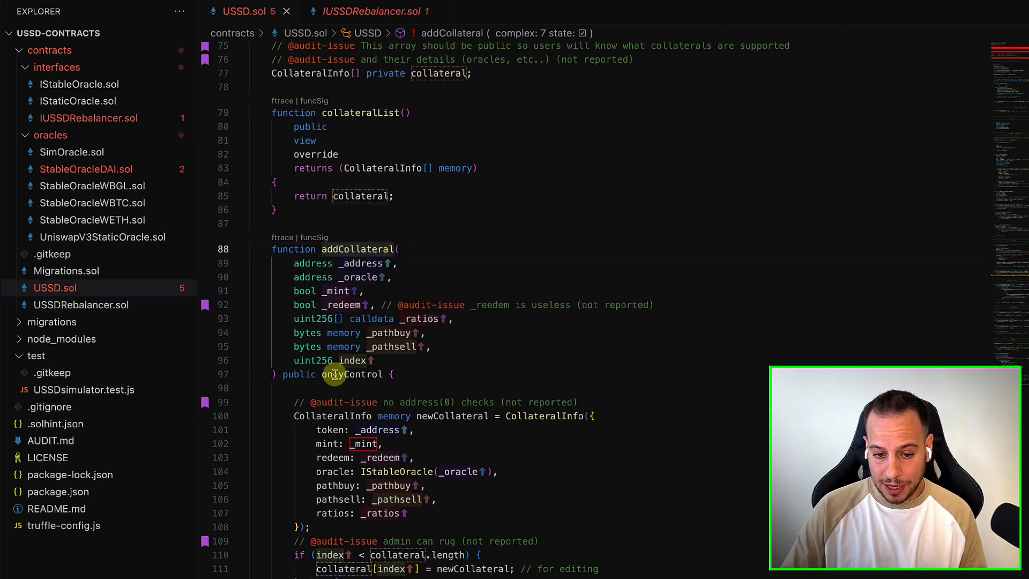
mouse_move(351, 374)
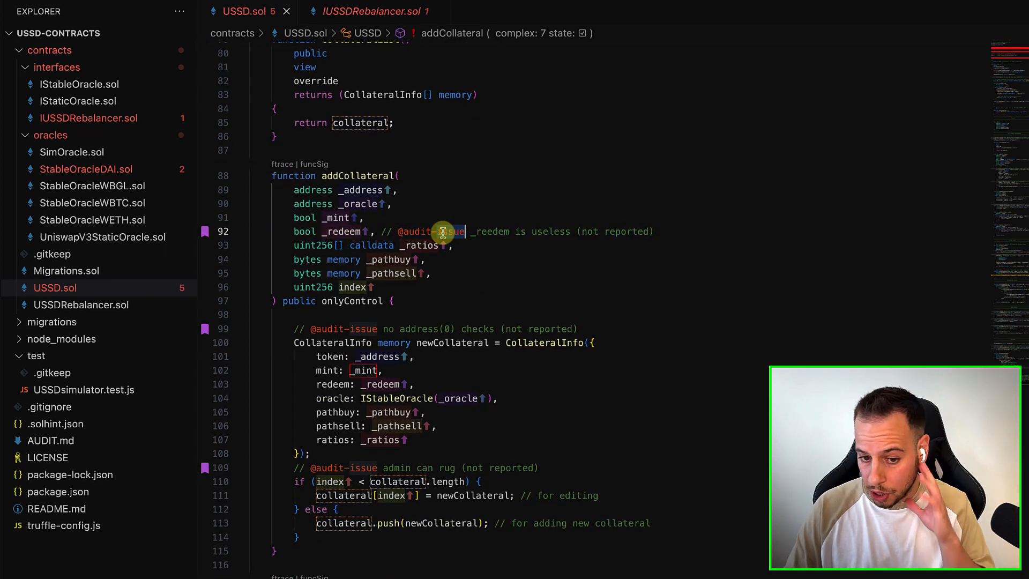
scroll("down", 3)
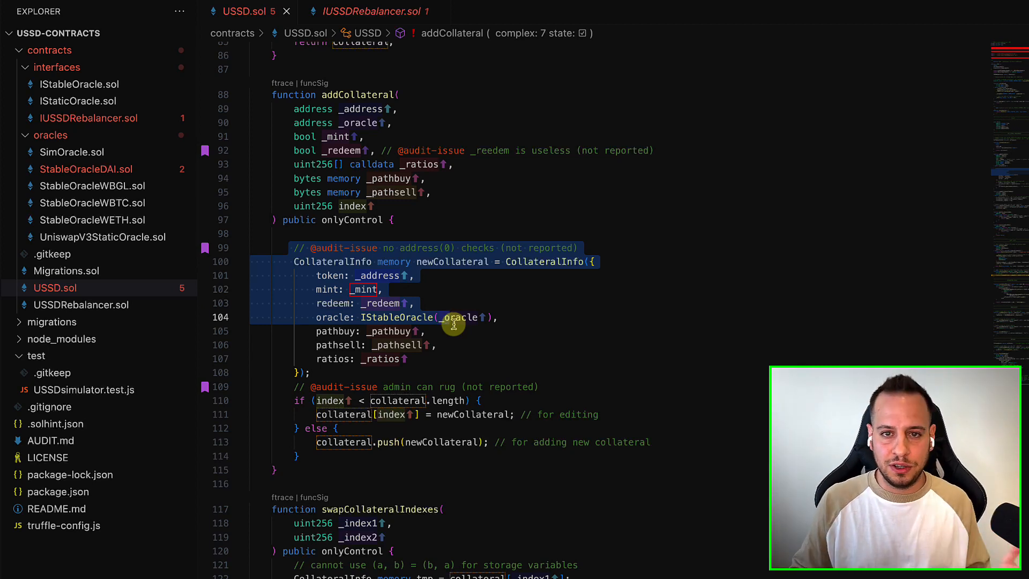
scroll("up", 3)
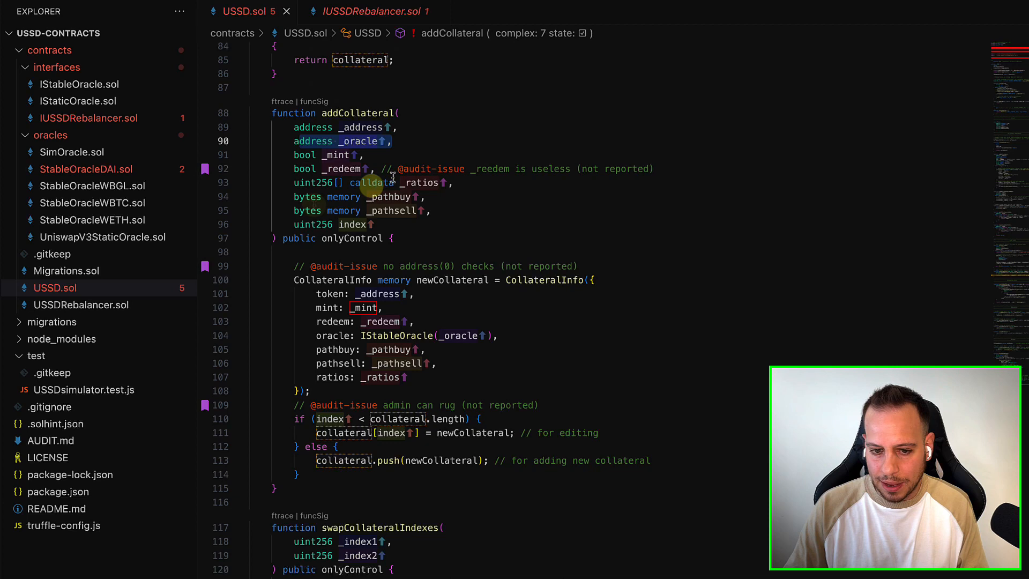
left_click(326, 211)
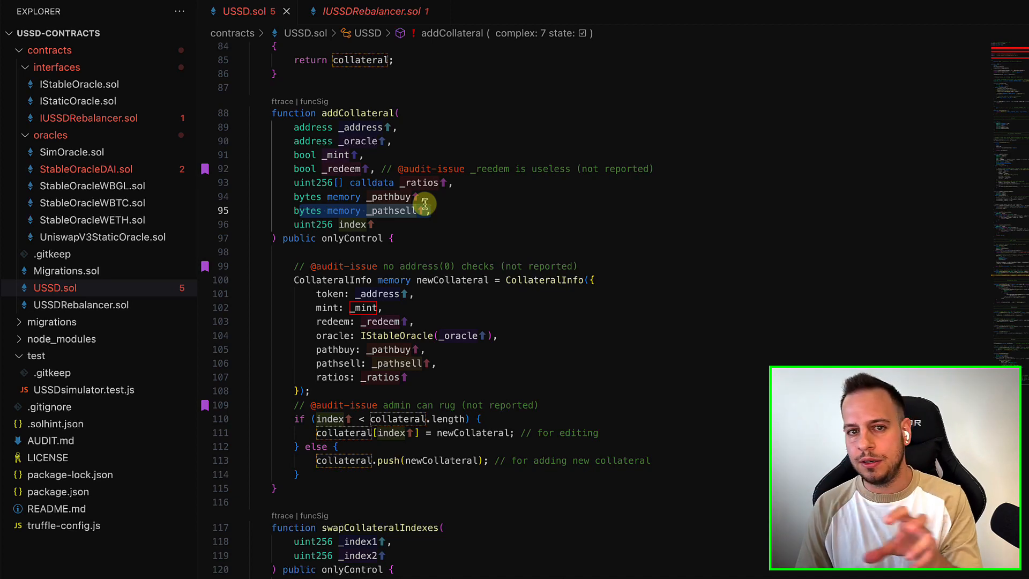
mouse_move(324, 362)
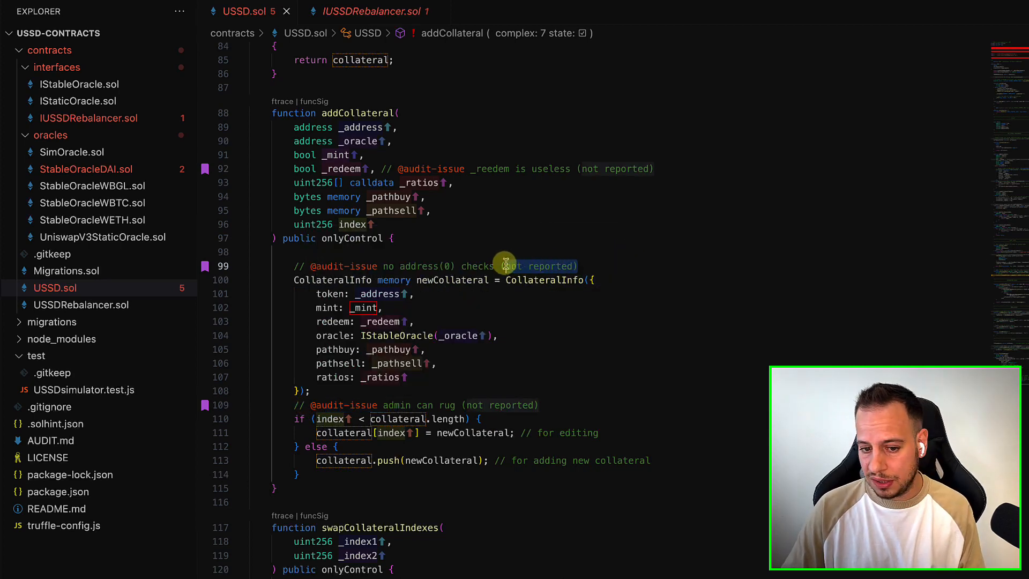
scroll("down", 3)
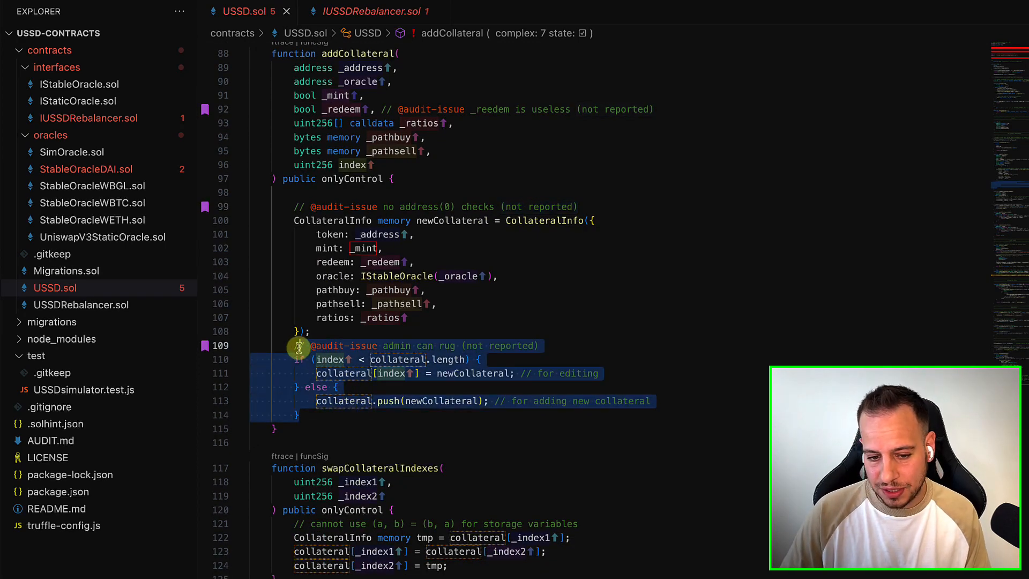
scroll("up", 3)
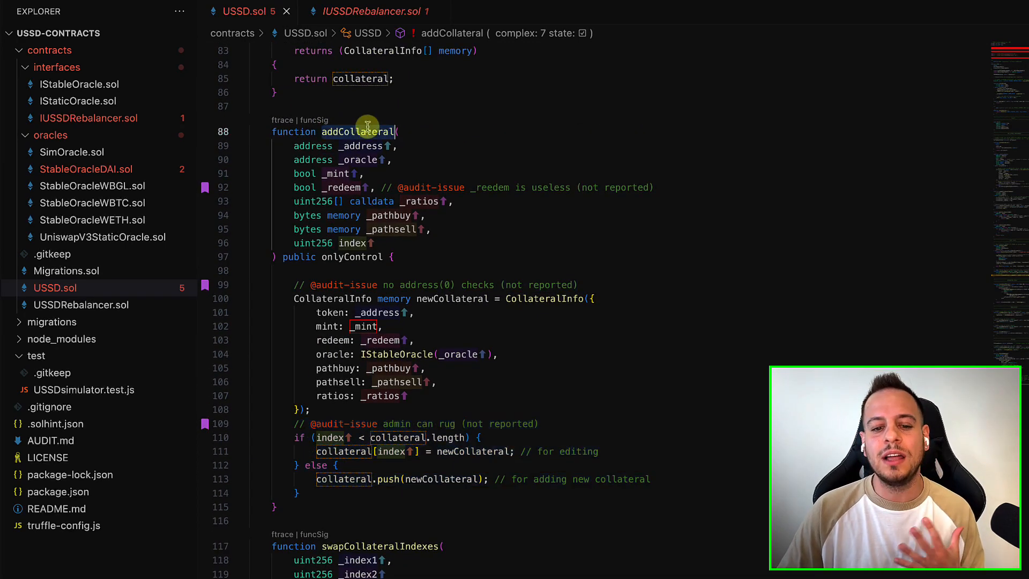
mouse_move(371, 146)
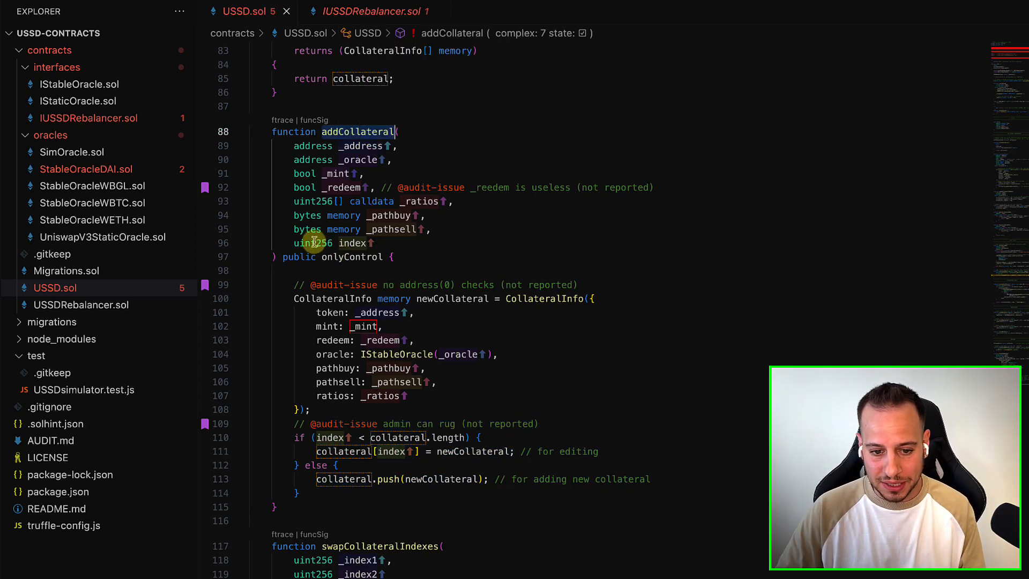
mouse_move(354, 243)
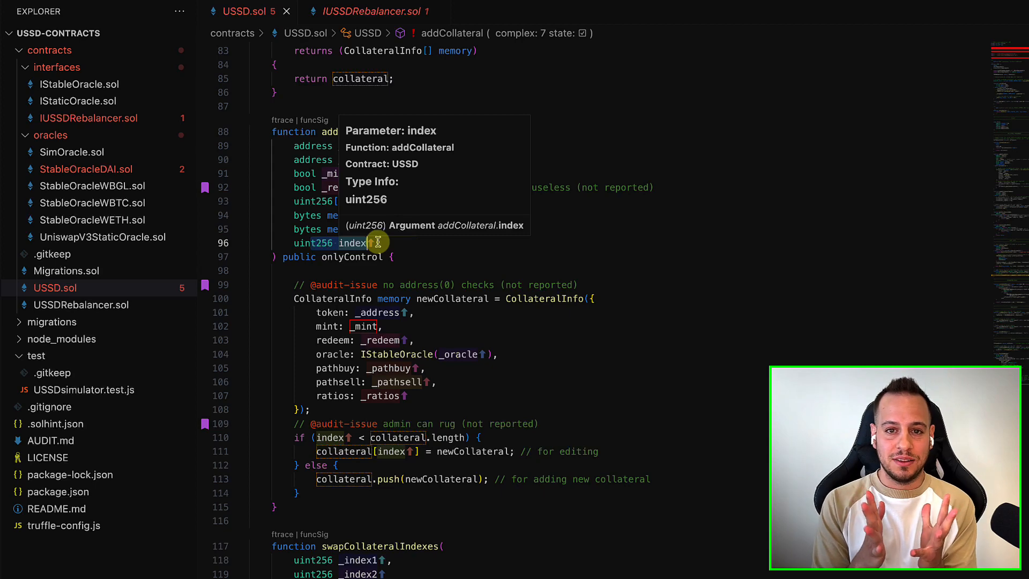
scroll("up", 3)
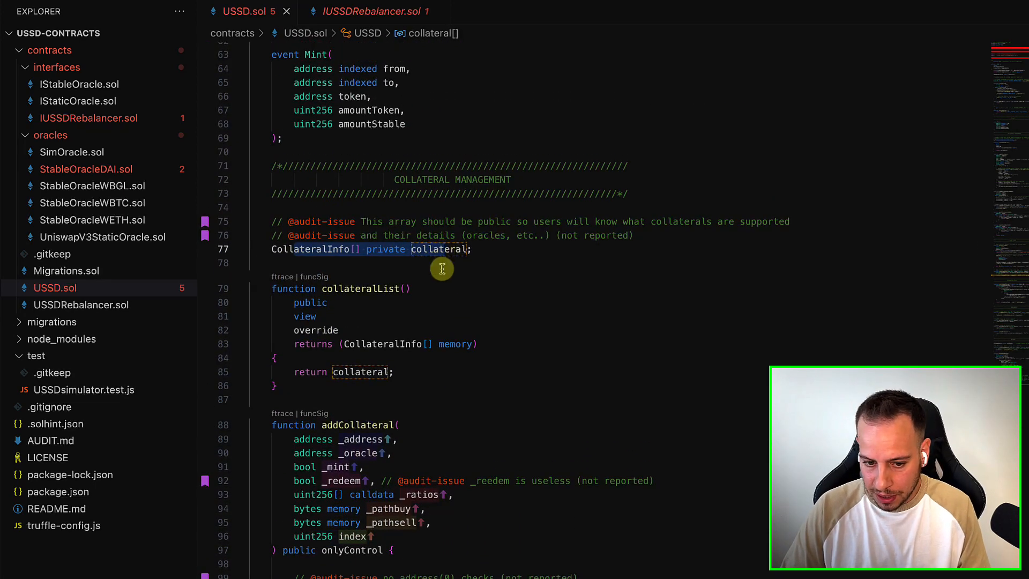
scroll("down", 3)
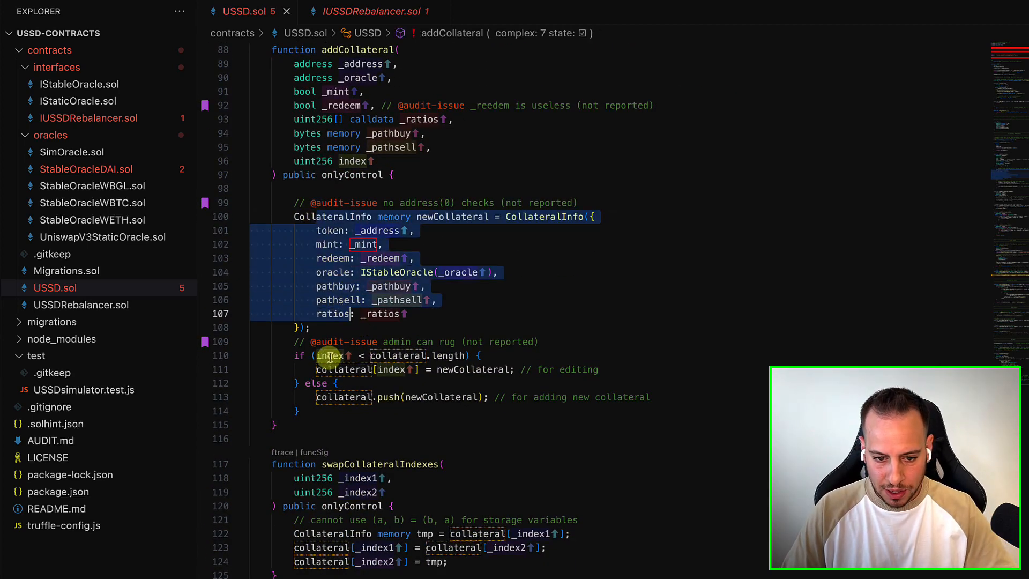
left_click(334, 355)
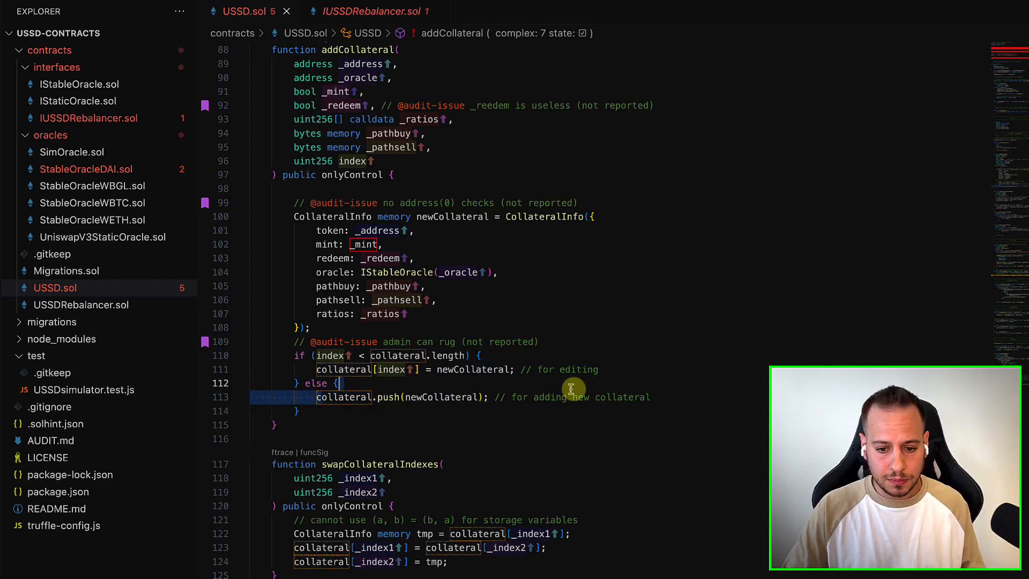
scroll("down", 3)
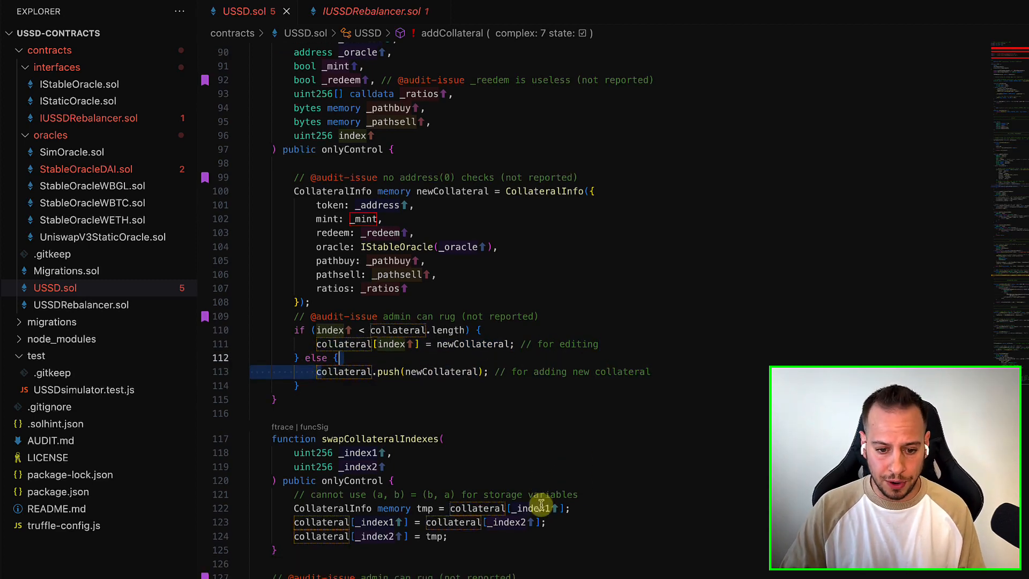